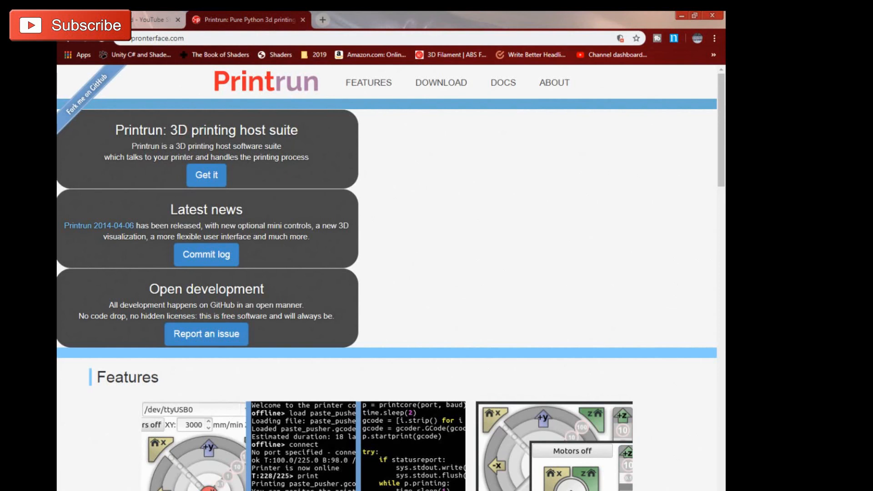
pyautogui.moveTo(437, 220)
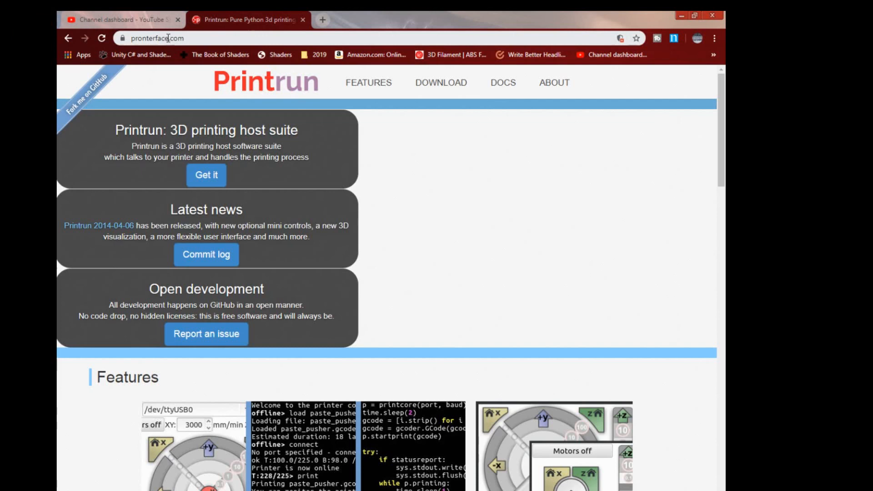
# Step: Scroll the pronterface.com homepage down past Features to the Download section with Windows/OSX binaries
pyautogui.scroll(-3)
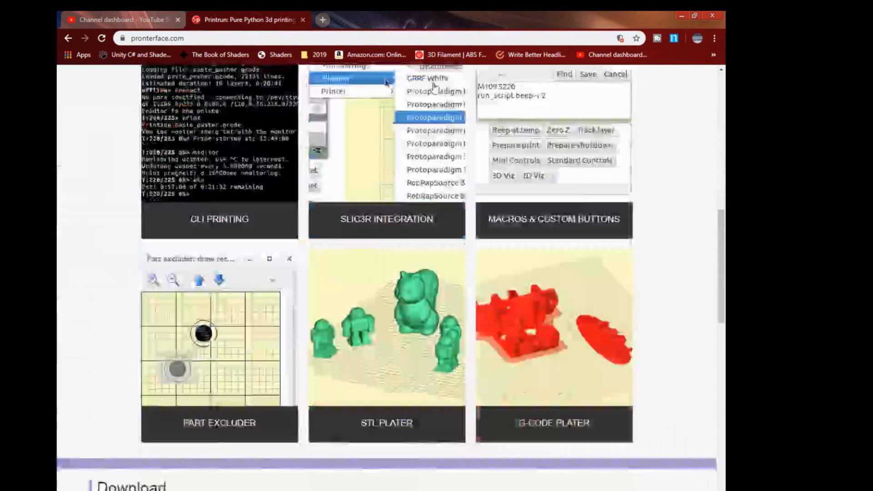
pyautogui.scroll(-3)
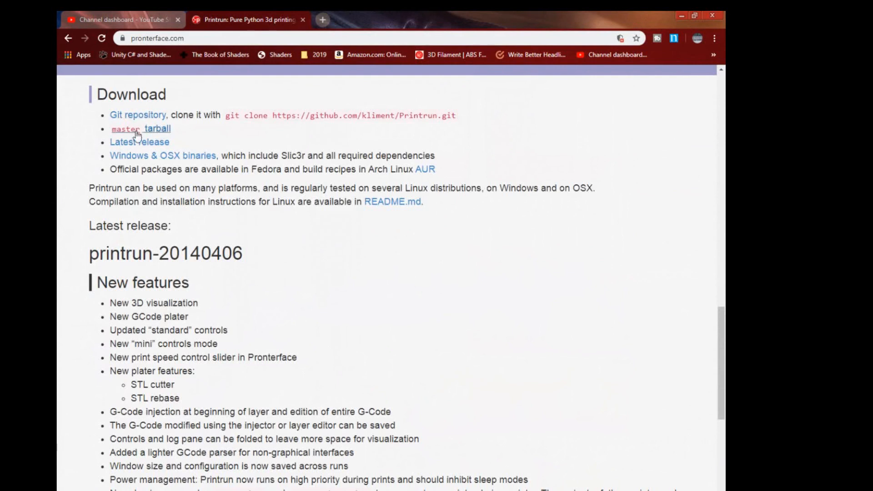
pyautogui.moveTo(132, 163)
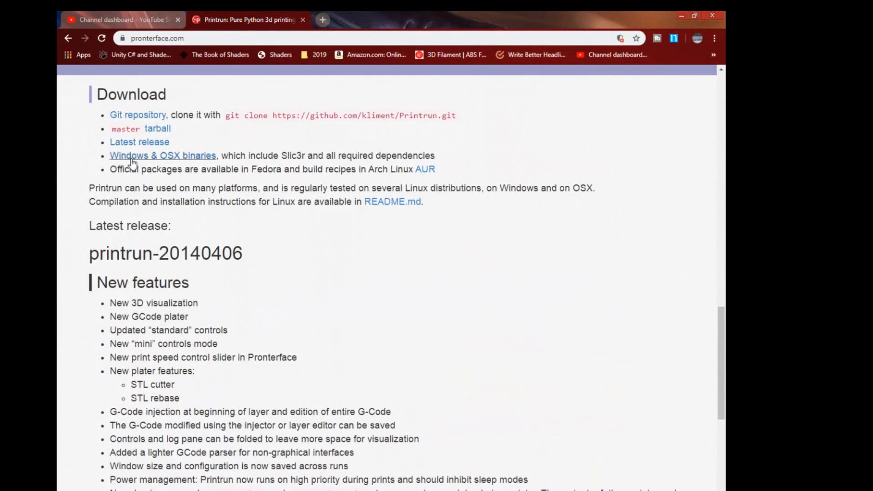
pyautogui.moveTo(153, 162)
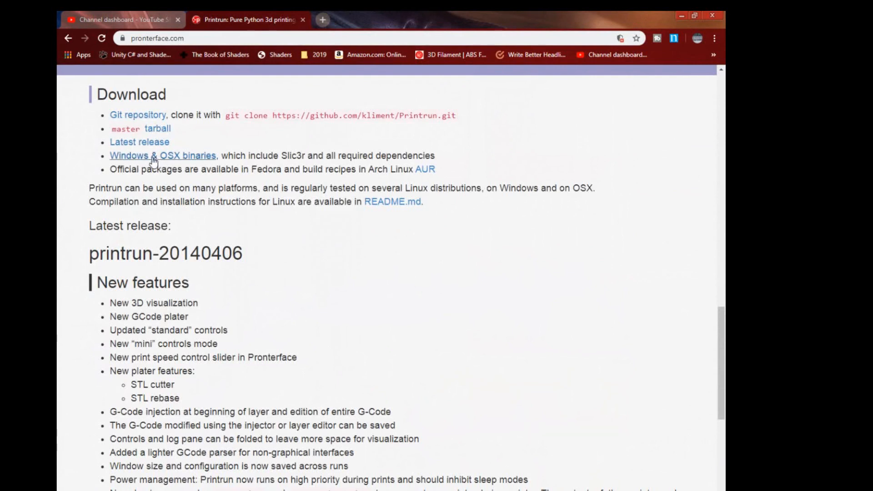
pyautogui.moveTo(169, 167)
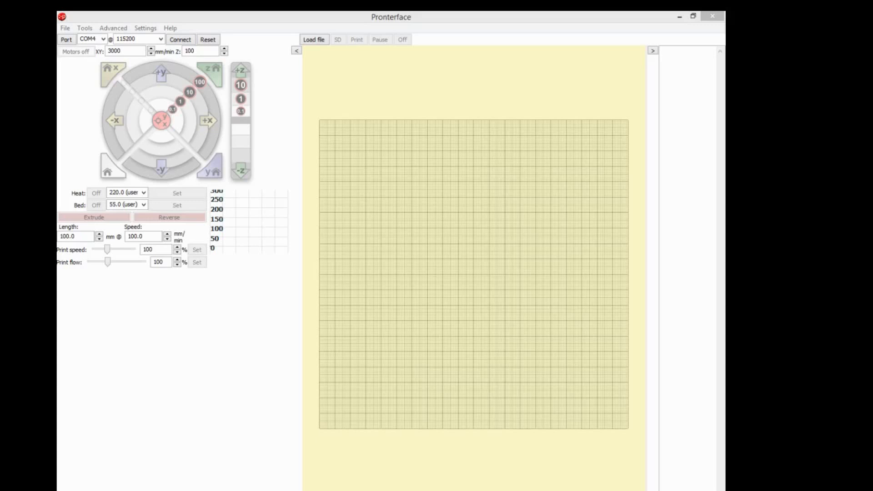
pyautogui.moveTo(283, 307)
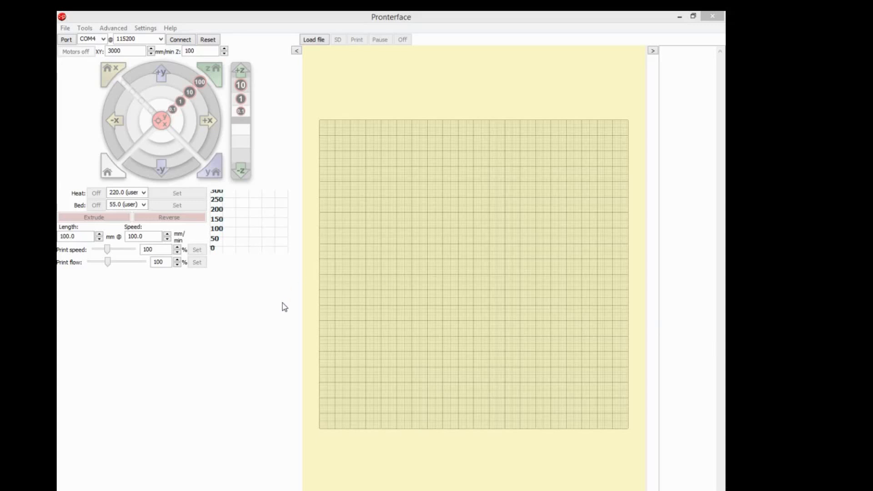
pyautogui.moveTo(551, 192)
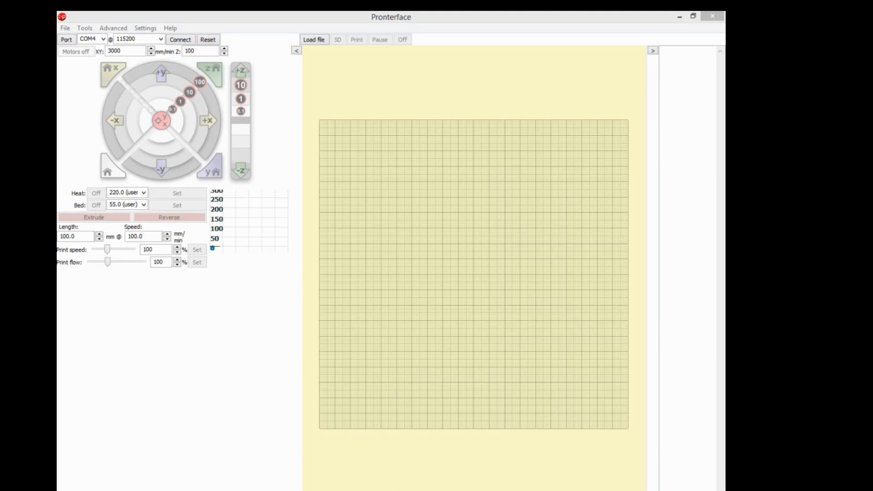
pyautogui.moveTo(451, 338)
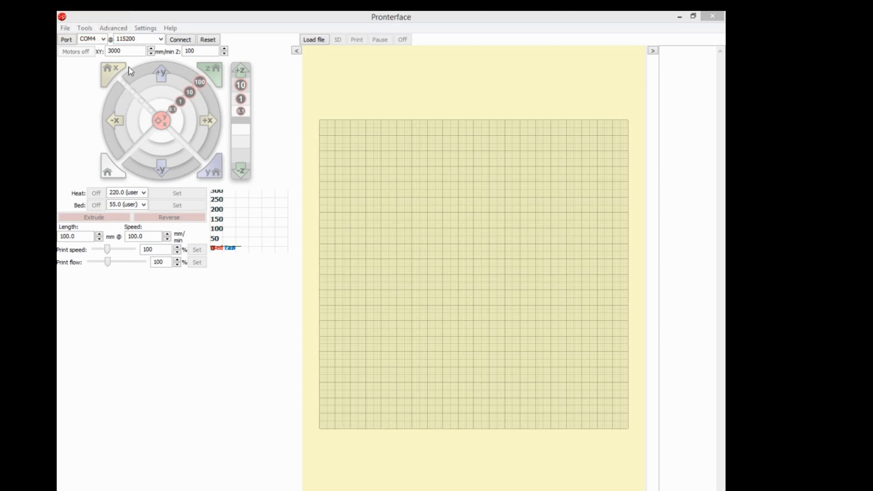
# Step: Connect to the Ender-3 Pro on serial port COM4 at 115200 baud so Marlin reports online
pyautogui.click(92, 39)
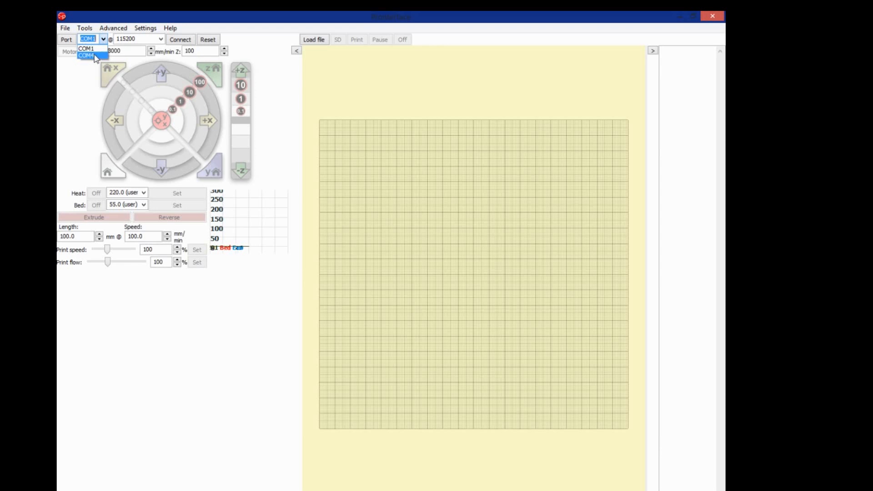
pyautogui.click(86, 55)
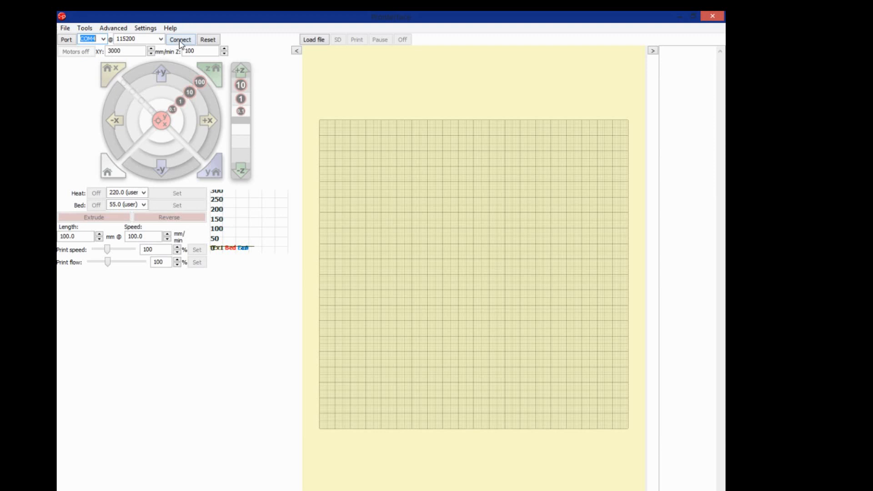
pyautogui.click(180, 40)
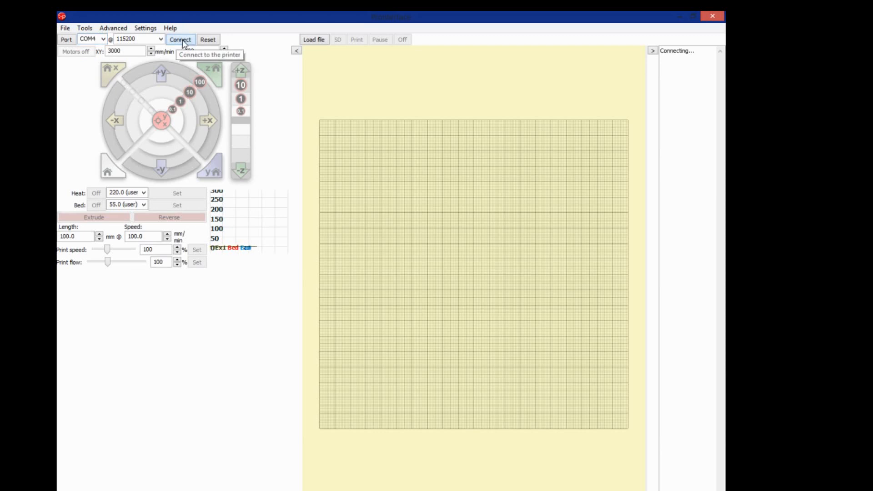
pyautogui.click(180, 39)
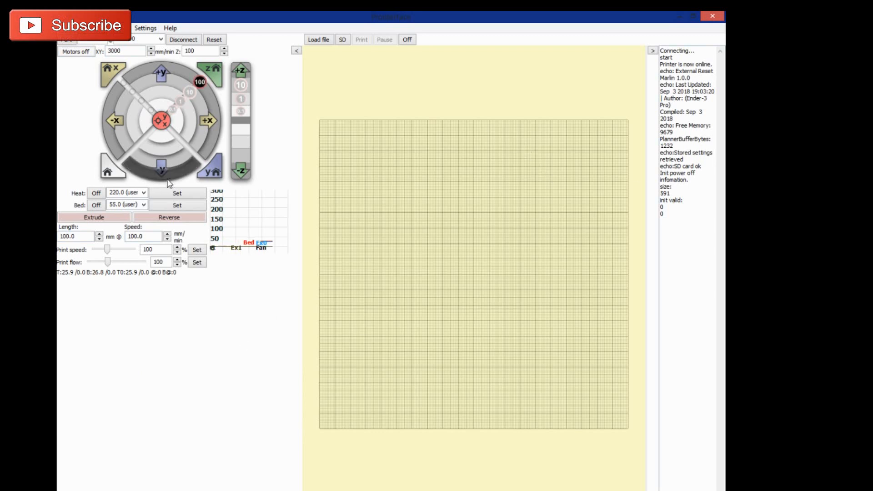
pyautogui.moveTo(121, 234)
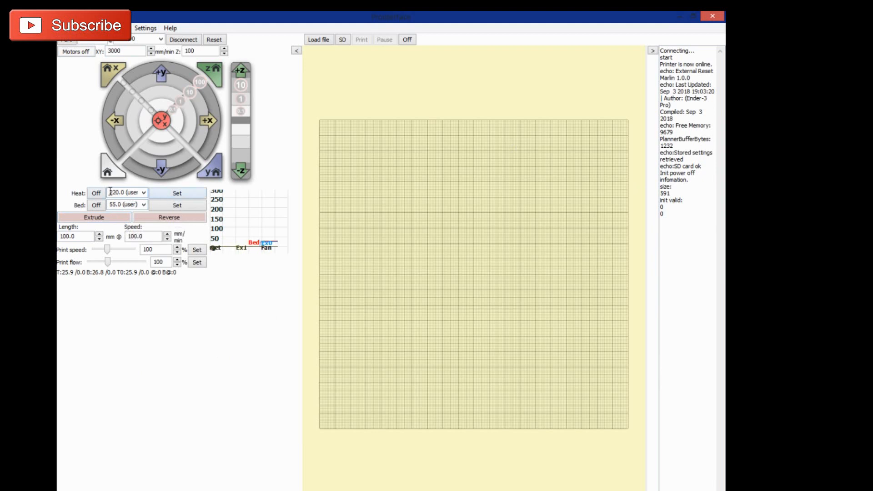
# Step: Switch the hotend heater on with a 220 °C target from the Heat field
pyautogui.click(177, 193)
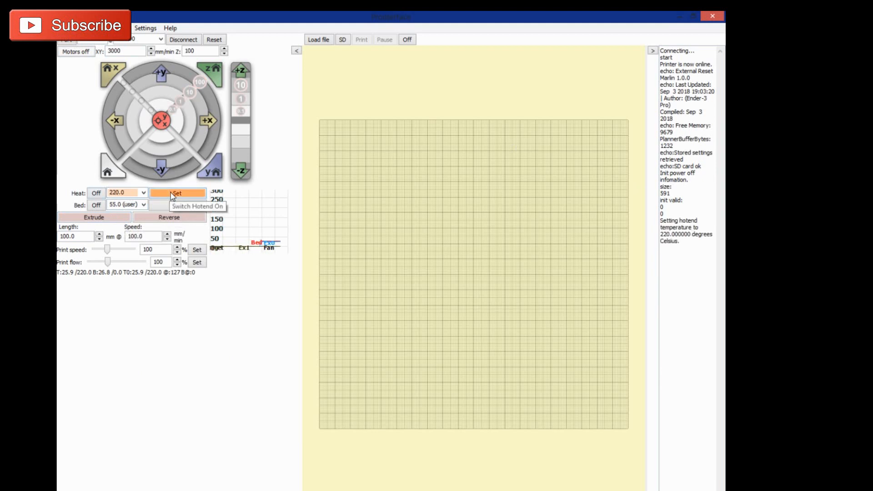
pyautogui.click(176, 193)
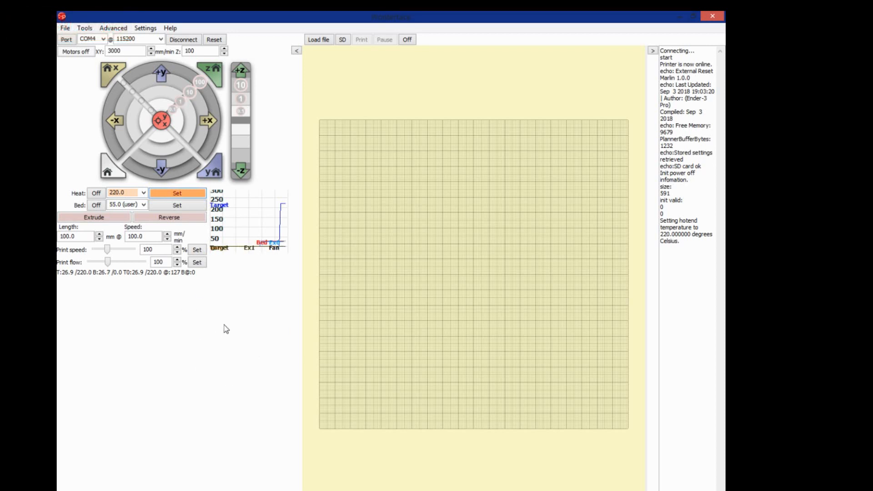
pyautogui.moveTo(252, 366)
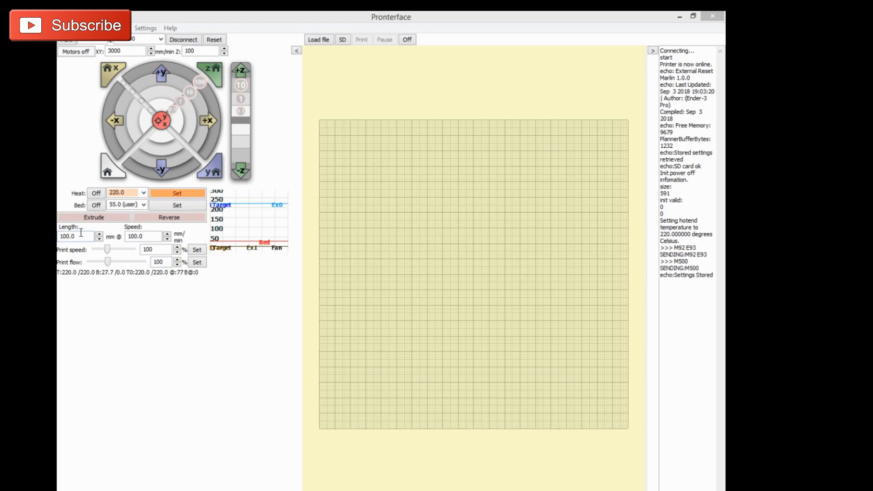
pyautogui.moveTo(94, 217)
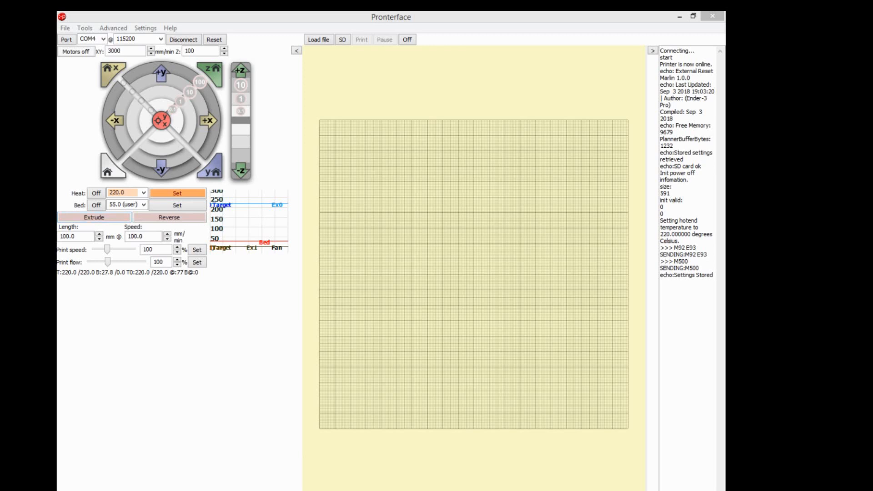
pyautogui.click(93, 218)
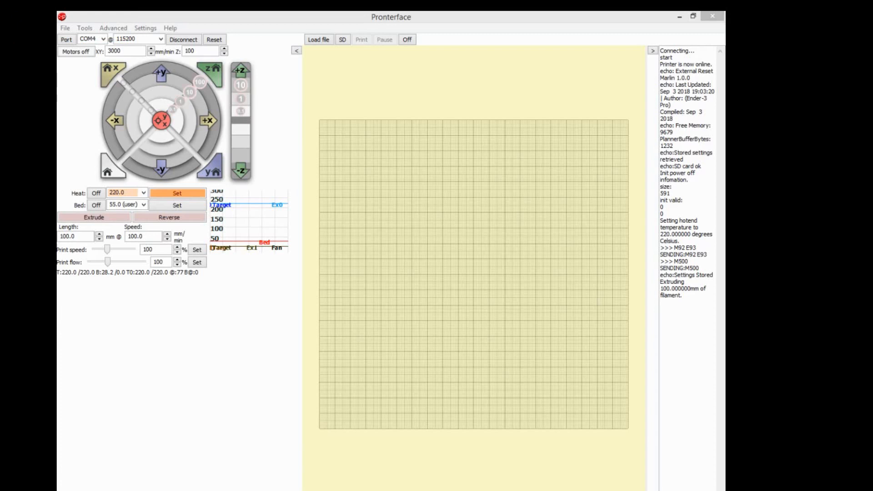
pyautogui.moveTo(543, 206)
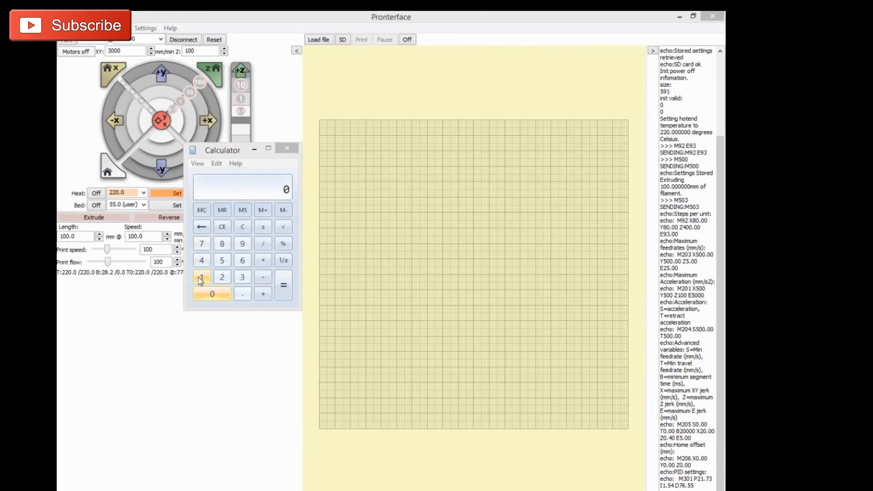
# Step: Compute 100 ÷ 95 × 93 in Calculator to get the corrected steps 97.8947
pyautogui.click(212, 294)
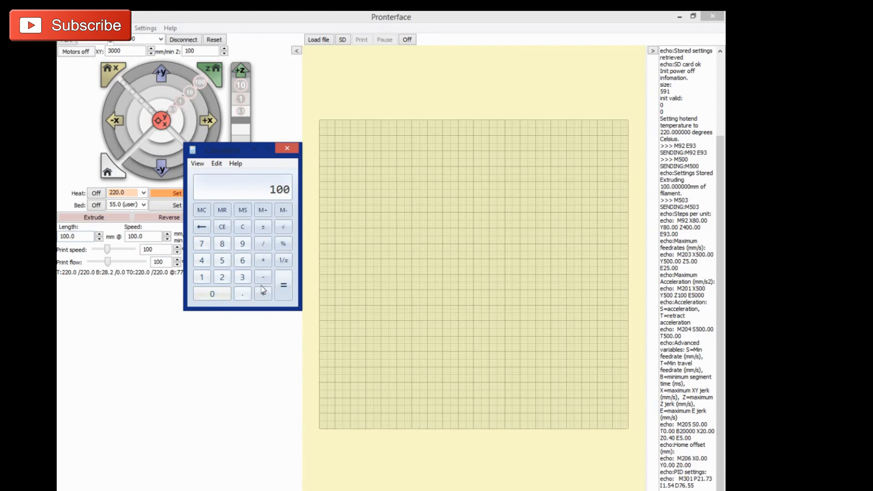
pyautogui.click(262, 244)
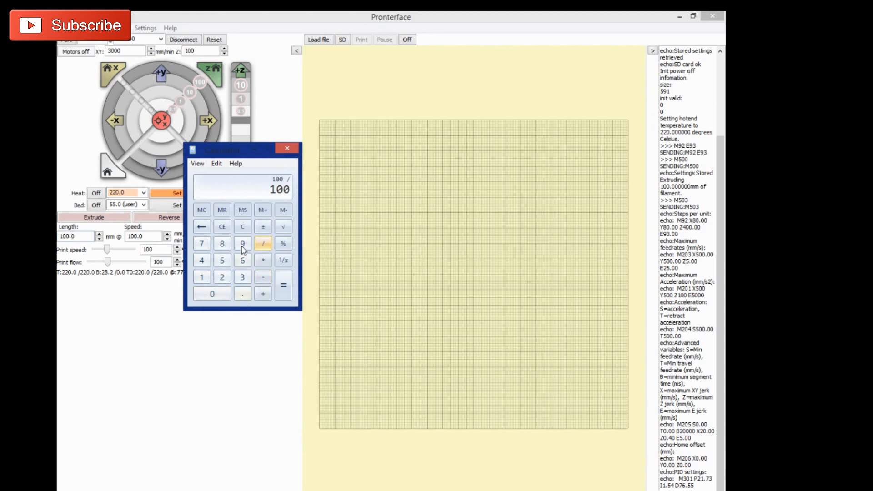
pyautogui.click(222, 260)
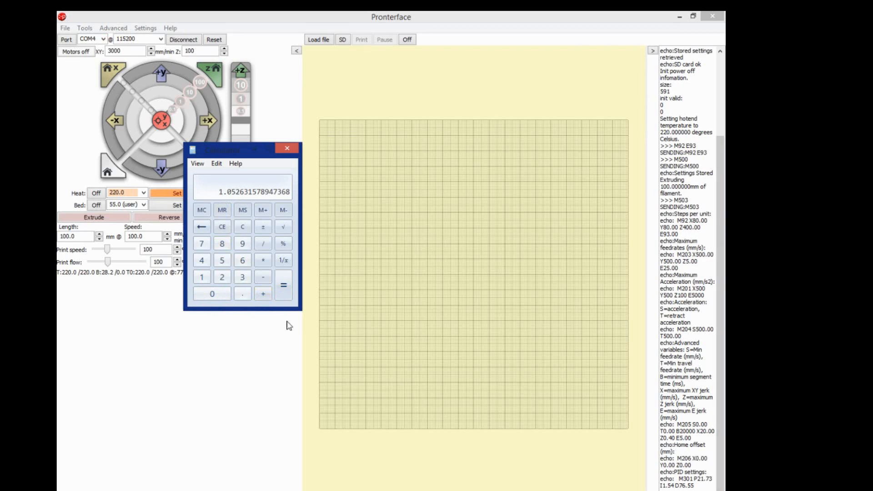
pyautogui.click(242, 244)
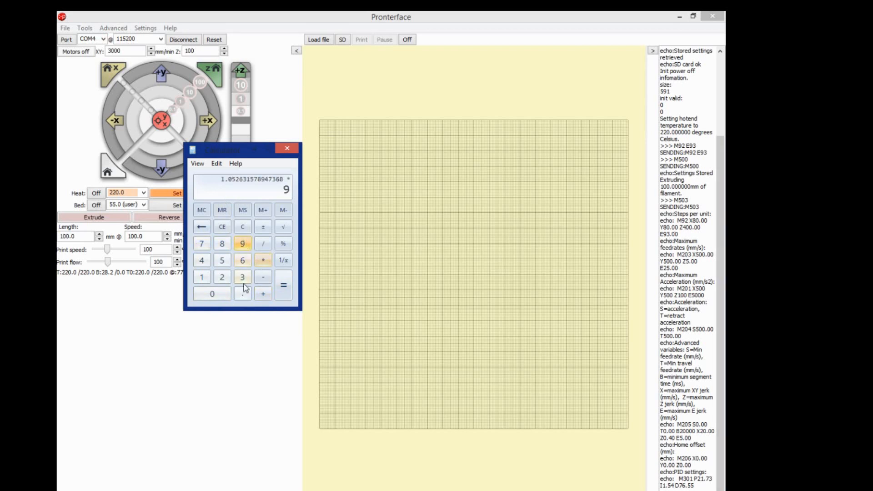
pyautogui.click(283, 285)
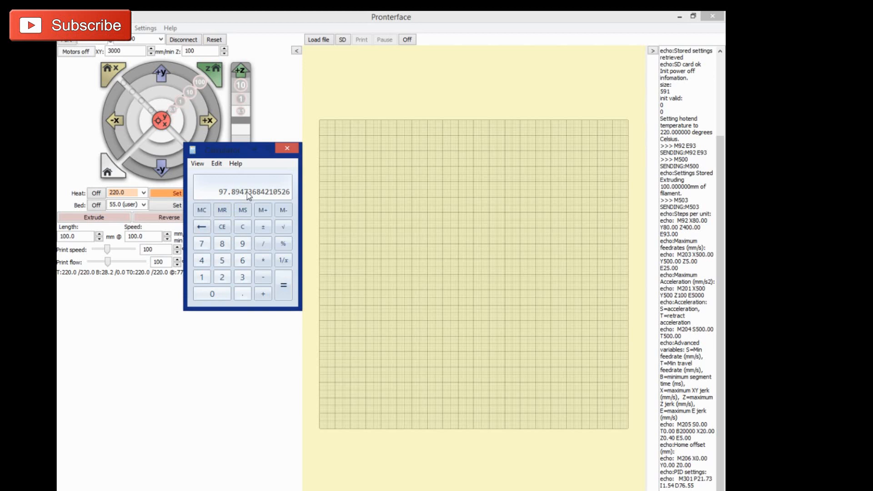
pyautogui.moveTo(226, 200)
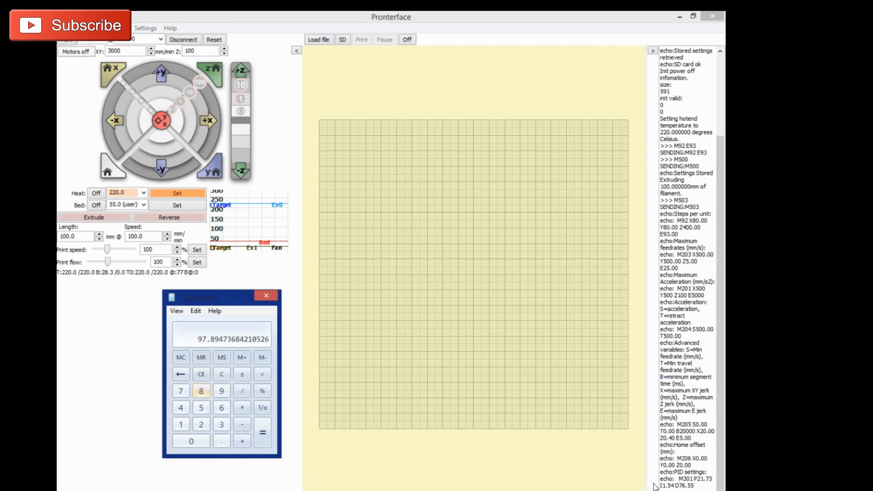
# Step: Send M92 E97.895 from the console to set the extruder steps per unit
pyautogui.click(266, 295)
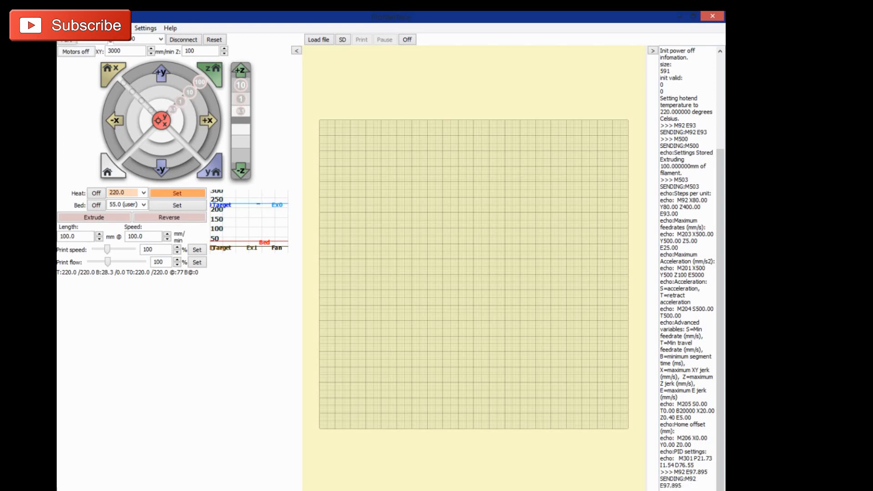
# Step: Scroll the console log after M500 and M503 to confirm the report lists E97.89
pyautogui.scroll(-3)
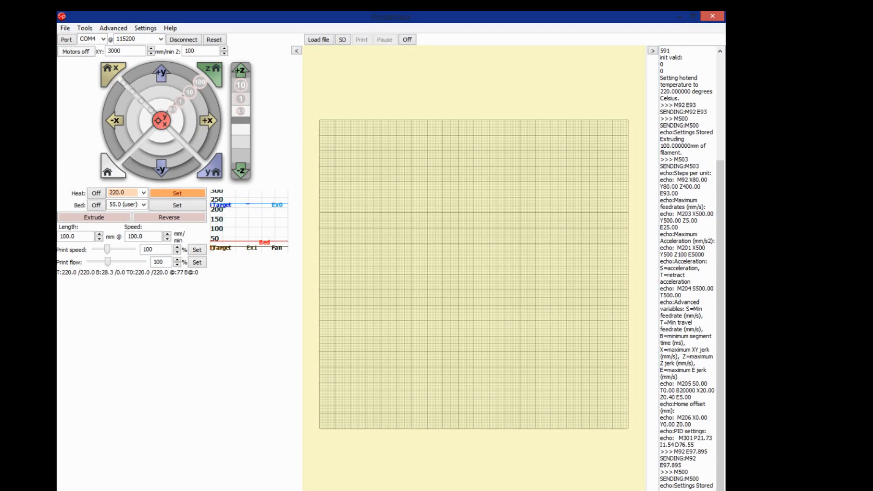
pyautogui.scroll(-3)
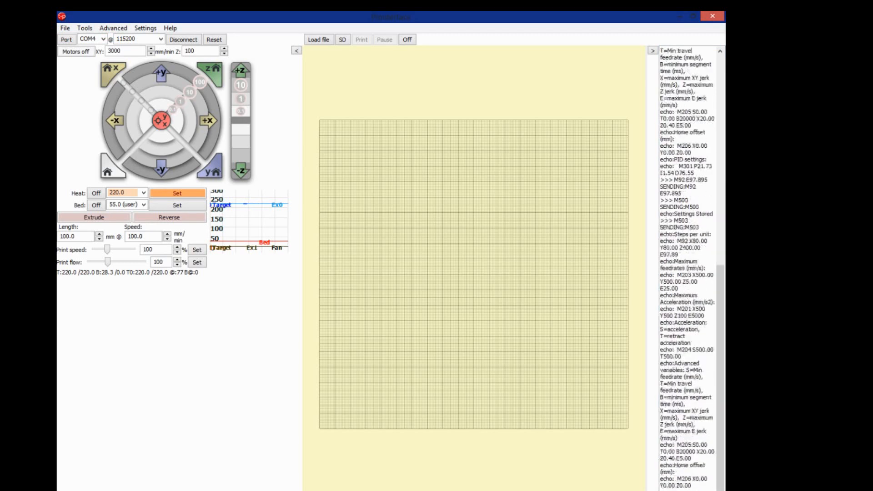
pyautogui.scroll(-3)
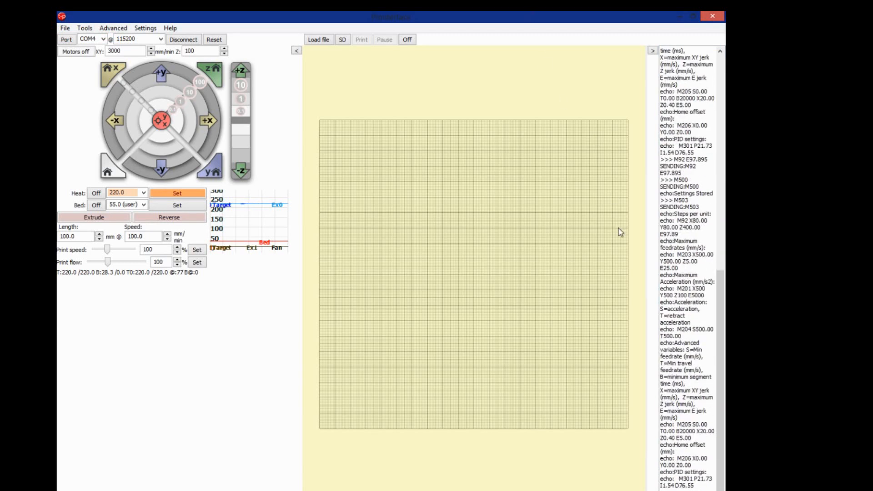
pyautogui.moveTo(616, 264)
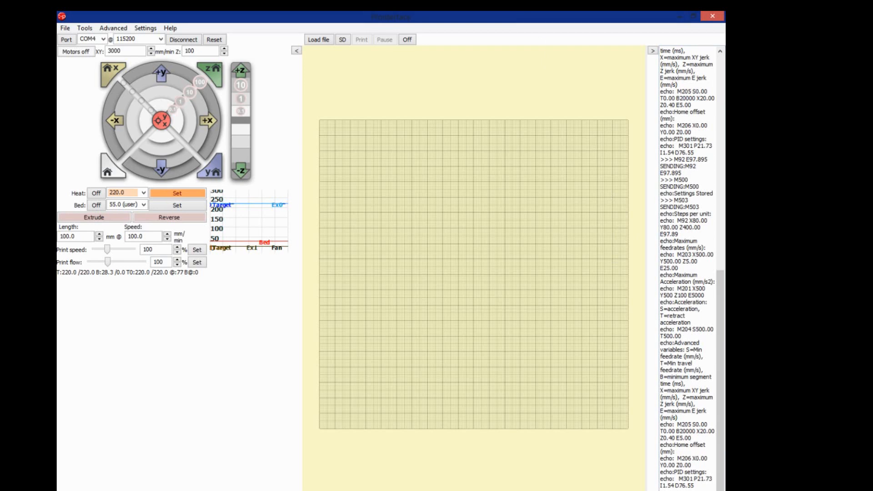
pyautogui.moveTo(538, 158)
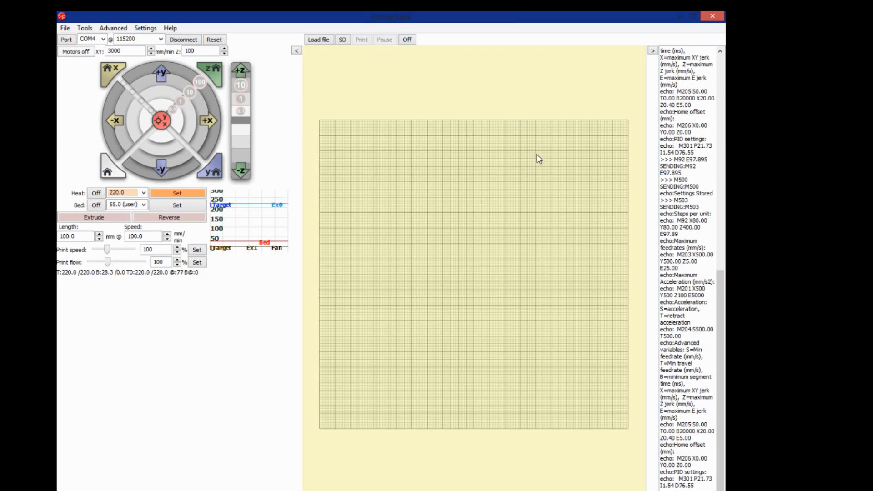
pyautogui.moveTo(582, 174)
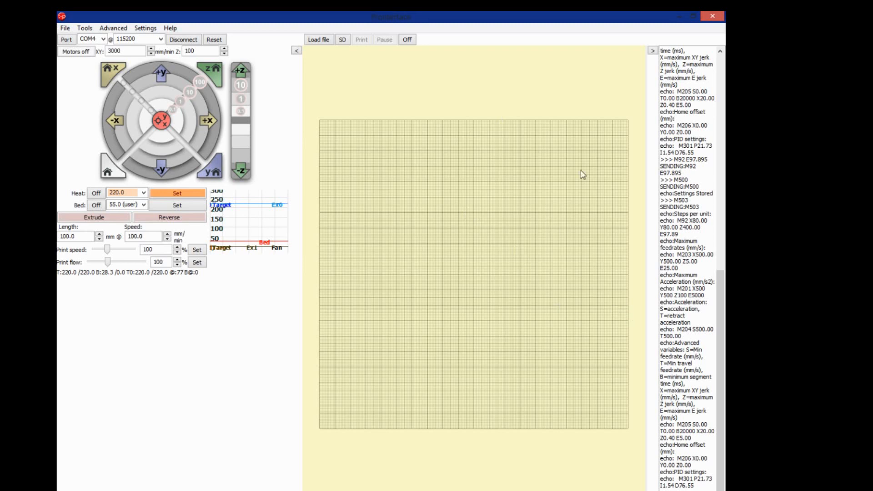